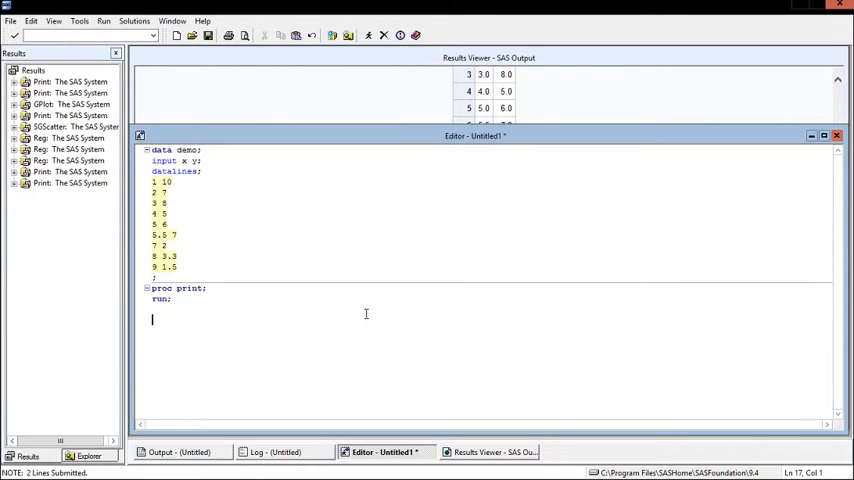
Type 'proc sgscatter data=demo; plot y*x; run;' below the proc print step
{"action": "type", "text": "proc sg"}
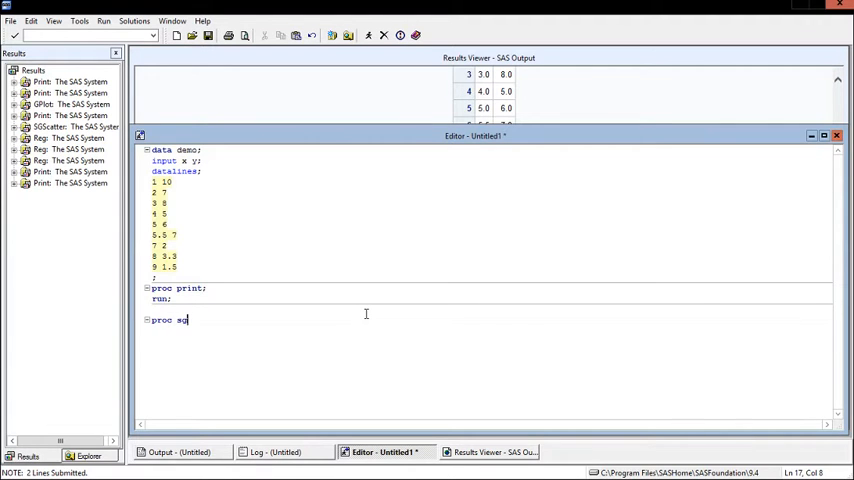
{"action": "type", "text": "scatter"}
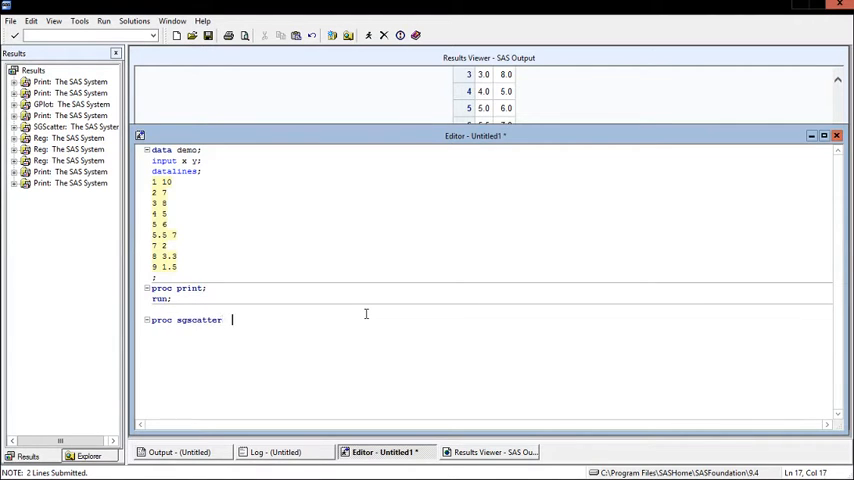
{"action": "type", "text": "data=dem"}
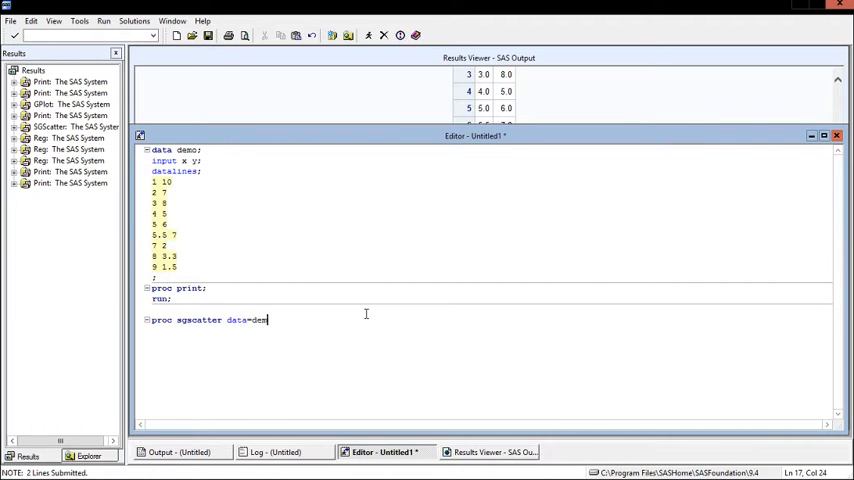
{"action": "type", "text": "o;"}
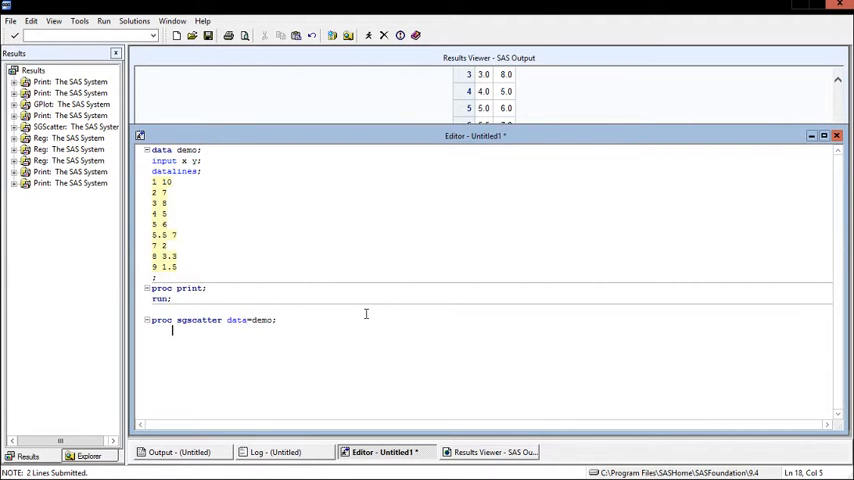
{"action": "type", "text": "plot y"}
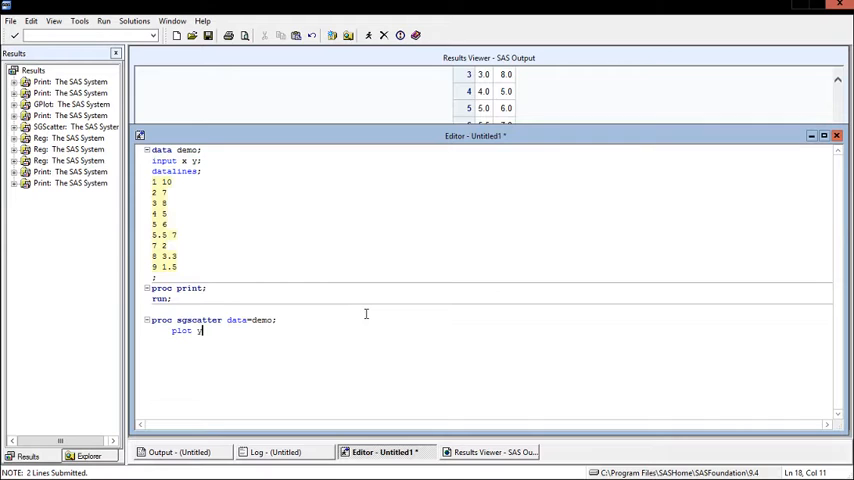
{"action": "type", "text": "*x;"}
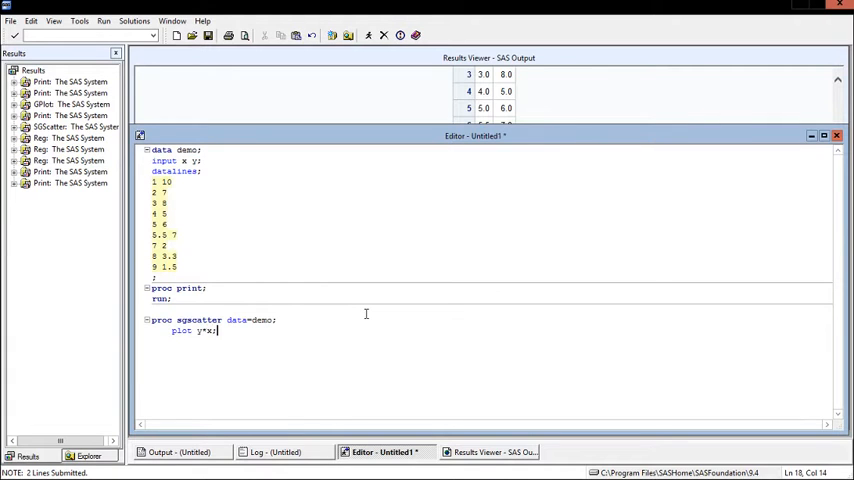
{"action": "type", "text": "run;"}
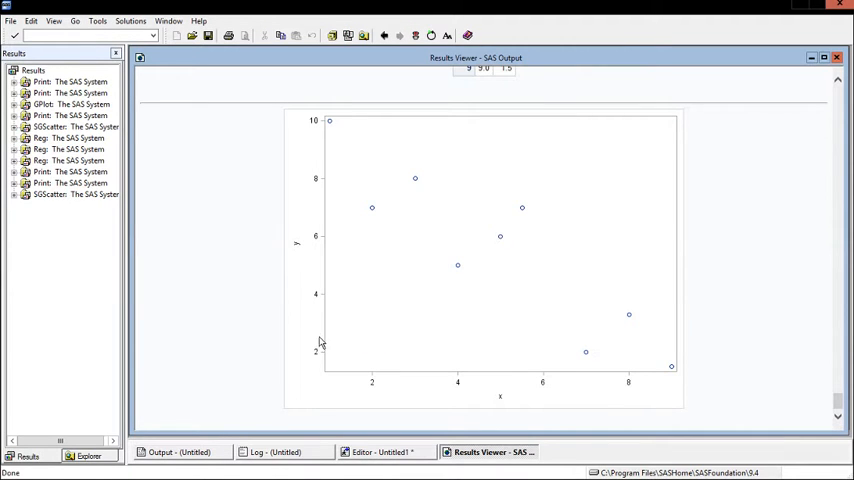
{"action": "mouse_move", "coordinate": [363, 191]}
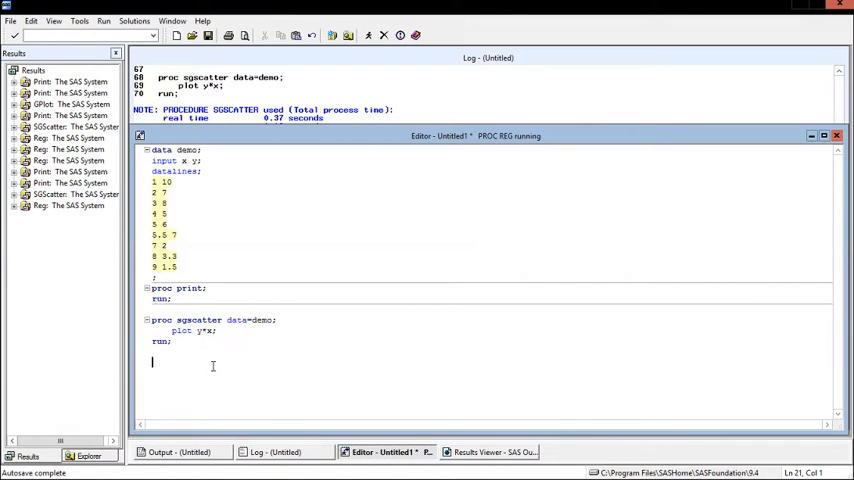
{"action": "mouse_move", "coordinate": [271, 225]}
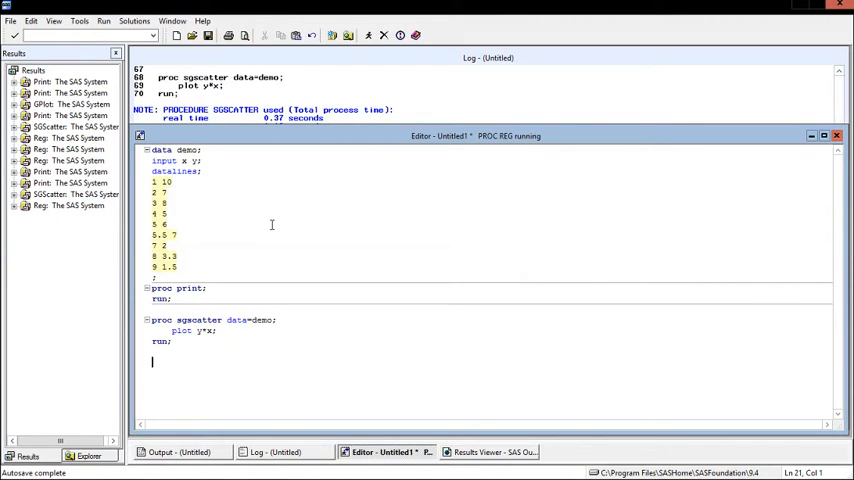
Write 'proc reg data=demo; model y…' and select the regression step to run it alone
{"action": "type", "text": "proc"}
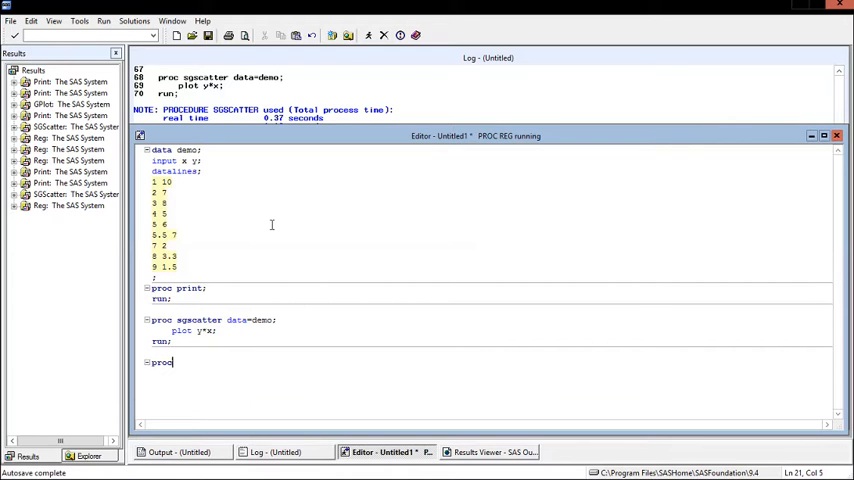
{"action": "type", "text": "reg data=demo"}
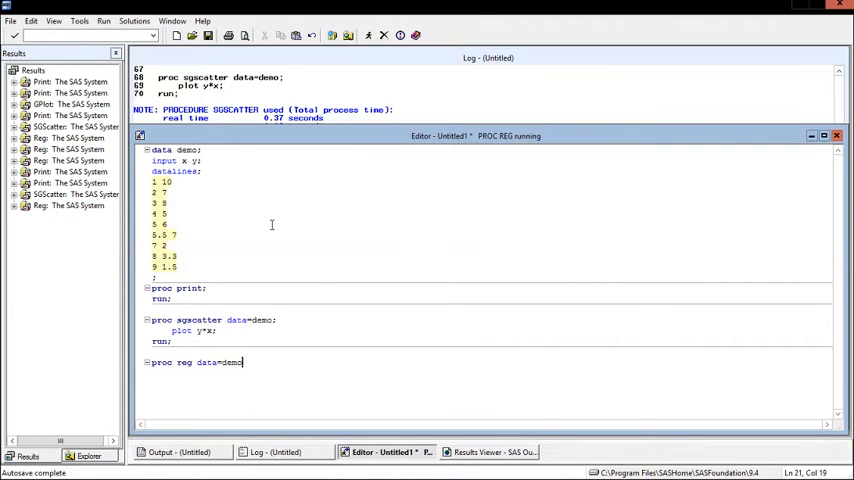
{"action": "type", "text": ";"}
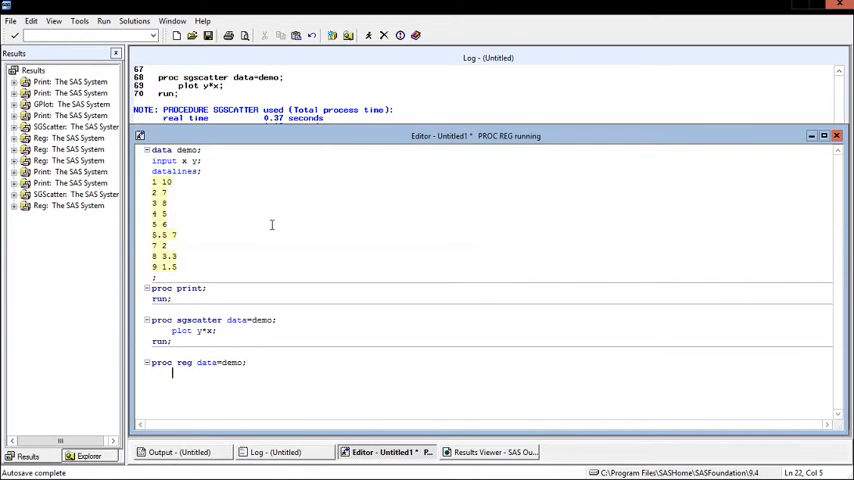
{"action": "type", "text": "model"}
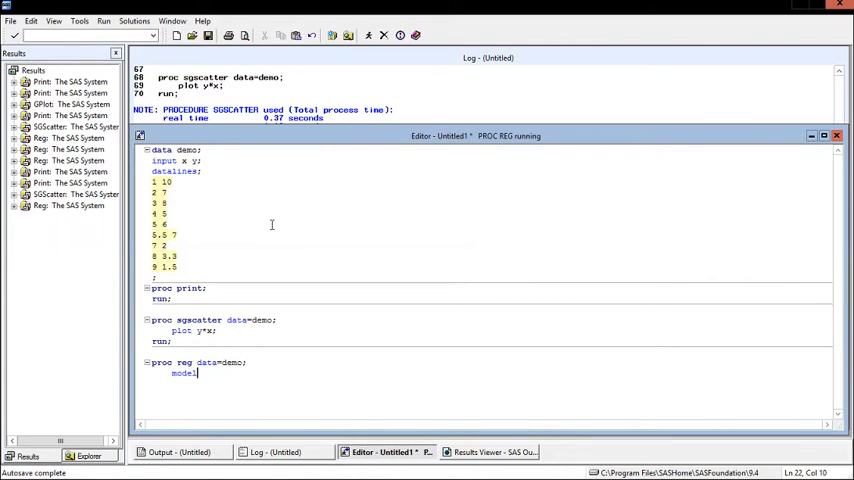
{"action": "type", "text": "y=x;"}
{"action": "type", "text": "run;"}
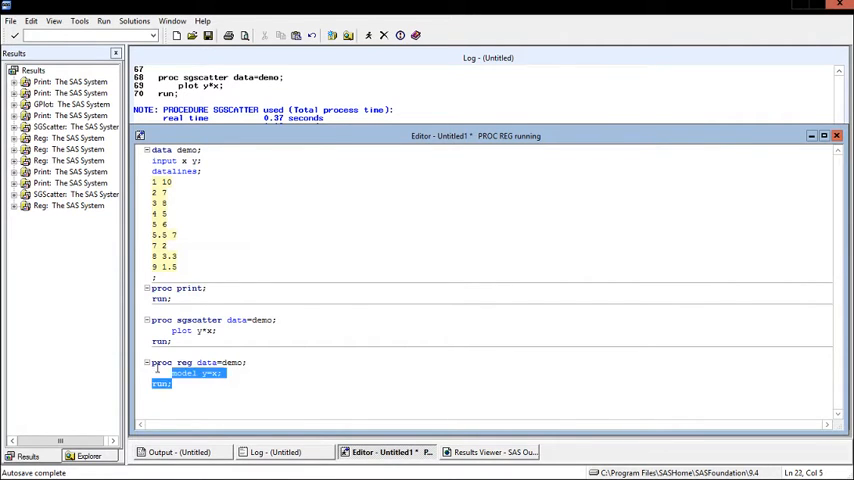
{"action": "left_click", "coordinate": [331, 35]}
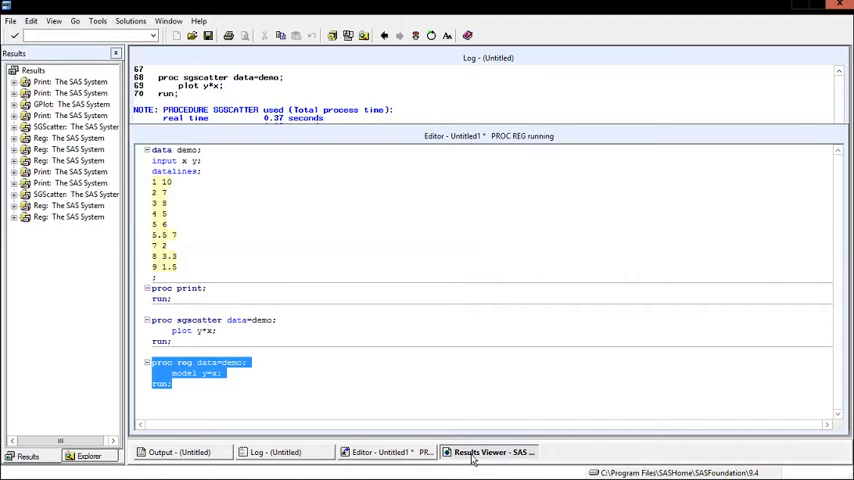
Scroll the Results Viewer through the fit plot to the Parameter Estimates table
{"action": "left_click", "coordinate": [490, 452]}
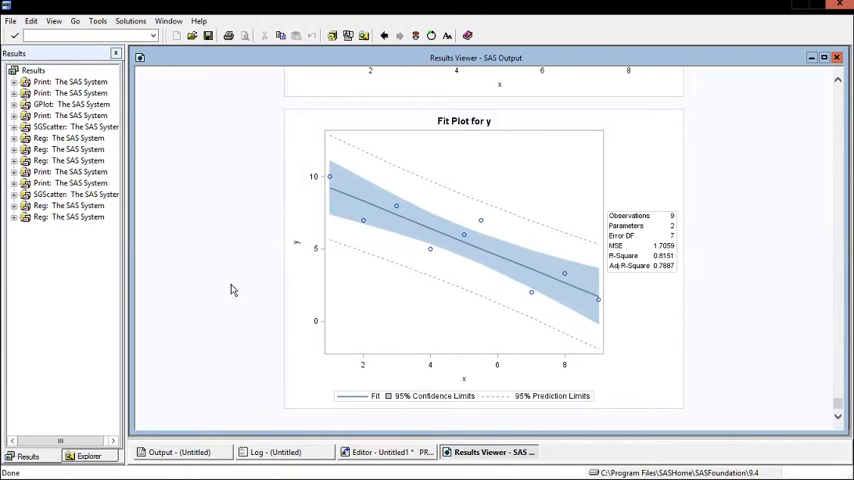
{"action": "scroll", "scroll_direction": "down", "scroll_amount": 3}
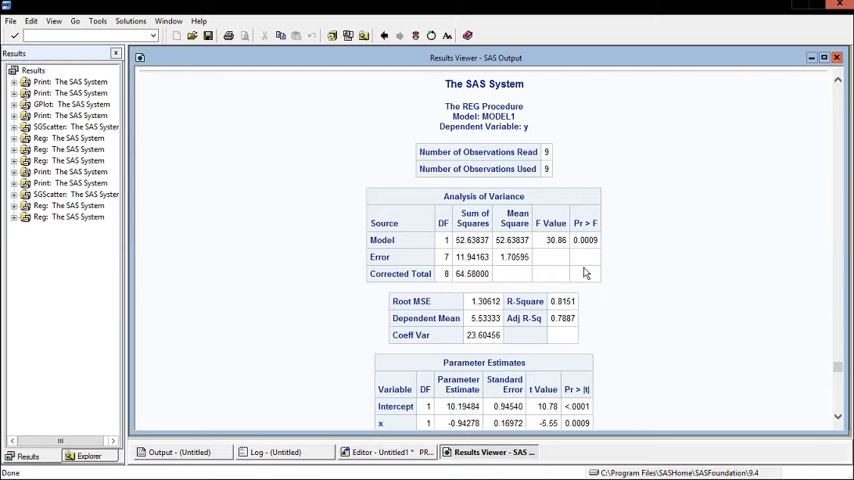
{"action": "mouse_move", "coordinate": [556, 258]}
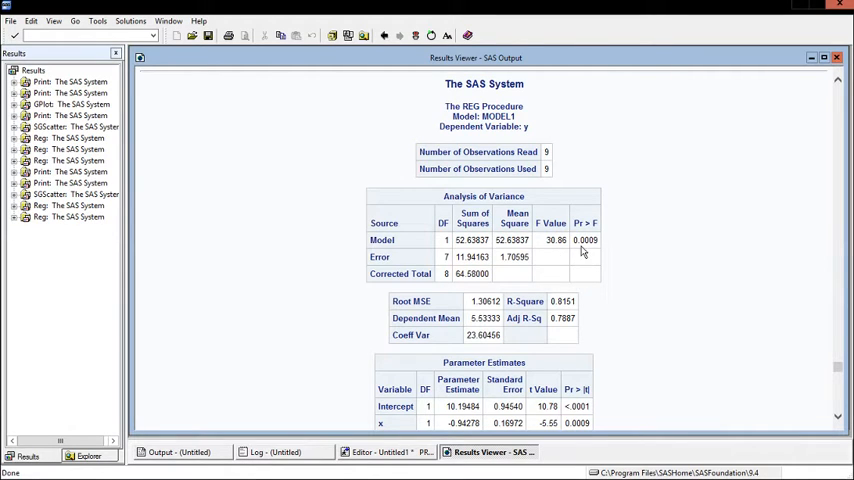
{"action": "mouse_move", "coordinate": [663, 292]}
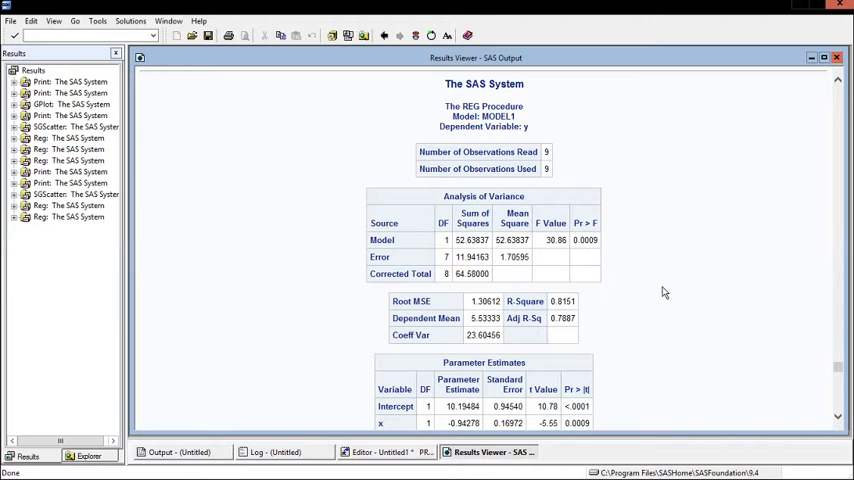
{"action": "scroll", "scroll_direction": "down", "scroll_amount": 3}
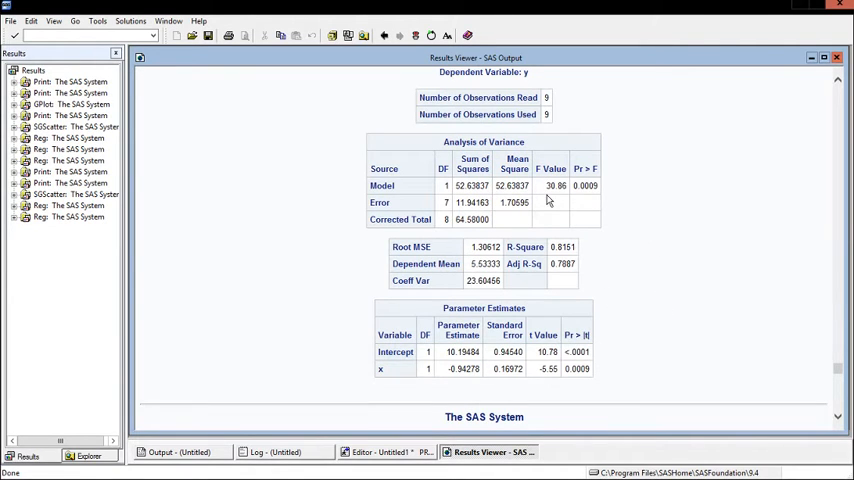
{"action": "mouse_move", "coordinate": [573, 375]}
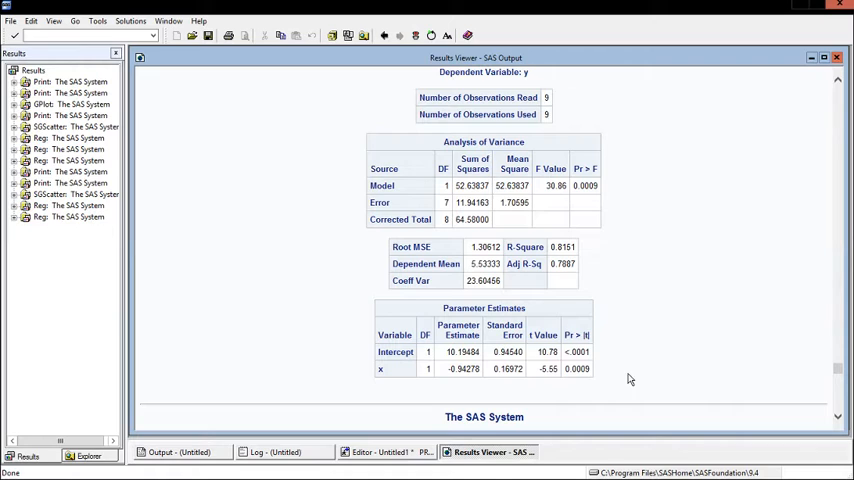
{"action": "mouse_move", "coordinate": [597, 240]}
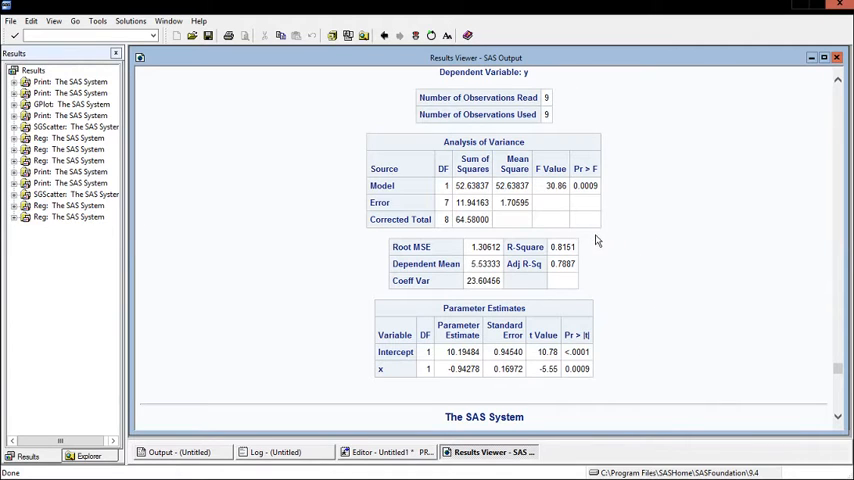
{"action": "mouse_move", "coordinate": [398, 466]}
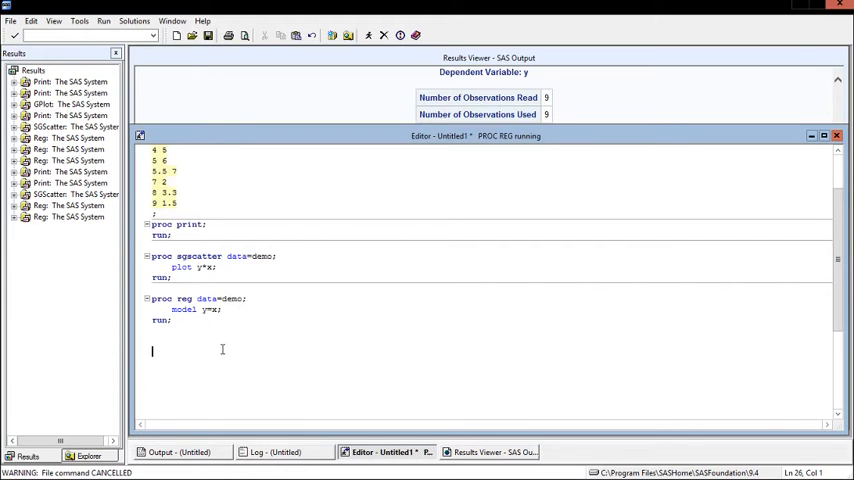
Add the comment '/* H0: B1 = 0 */', highlight B0, and return to the regression results
{"action": "type", "text": "/ *"}
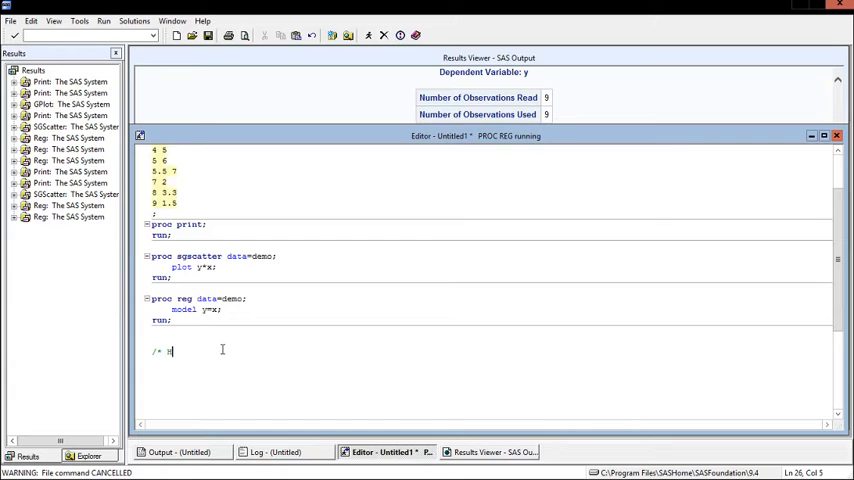
{"action": "type", "text": "H0:"}
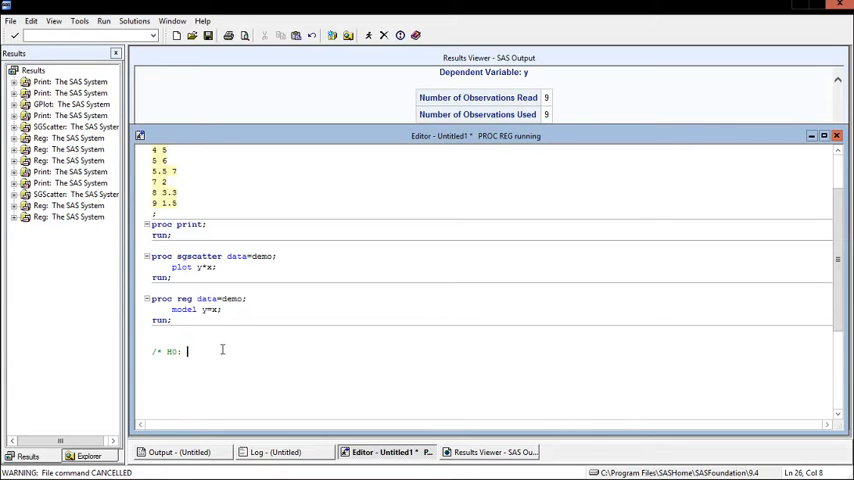
{"action": "type", "text": "B1 = 0"}
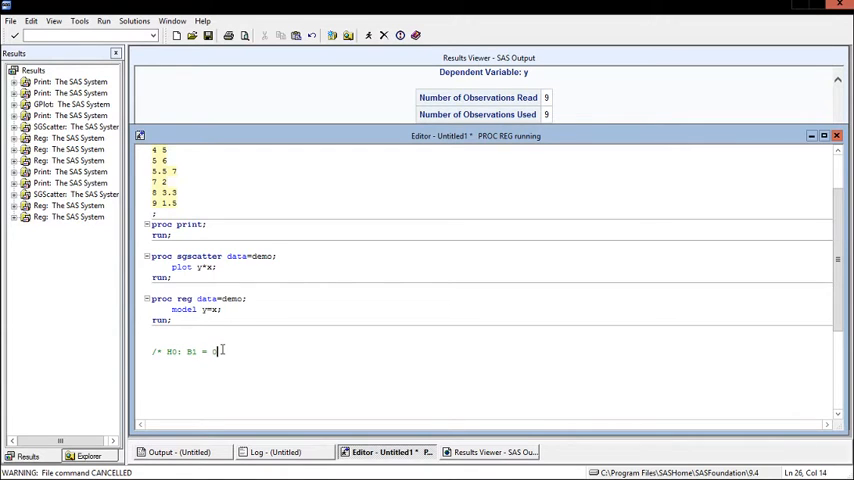
{"action": "type", "text": "*/"}
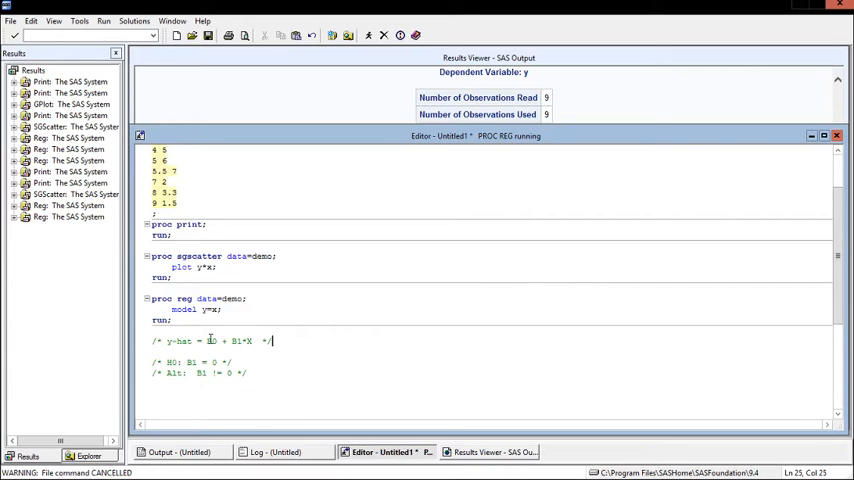
{"action": "double_click", "coordinate": [211, 341]}
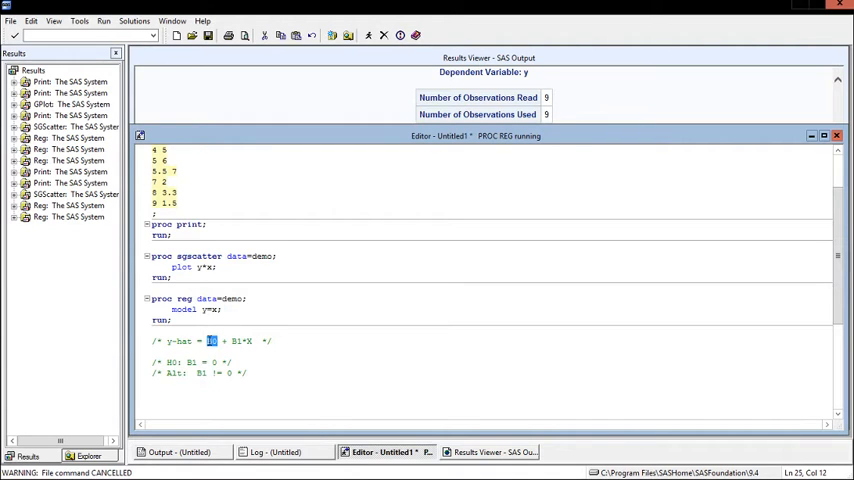
{"action": "mouse_move", "coordinate": [327, 365]}
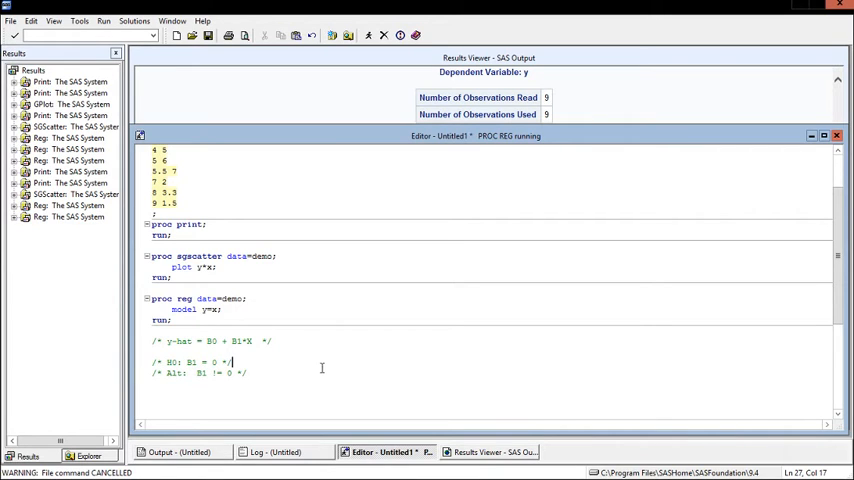
{"action": "left_click", "coordinate": [490, 452]}
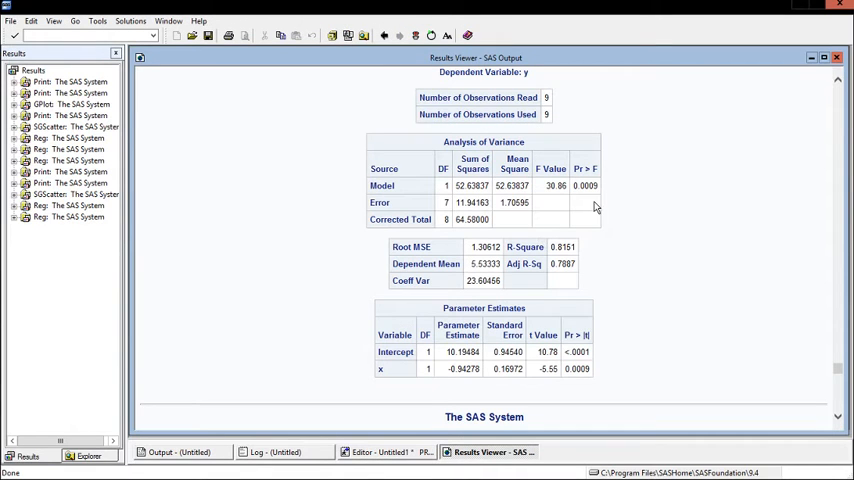
{"action": "mouse_move", "coordinate": [608, 200]}
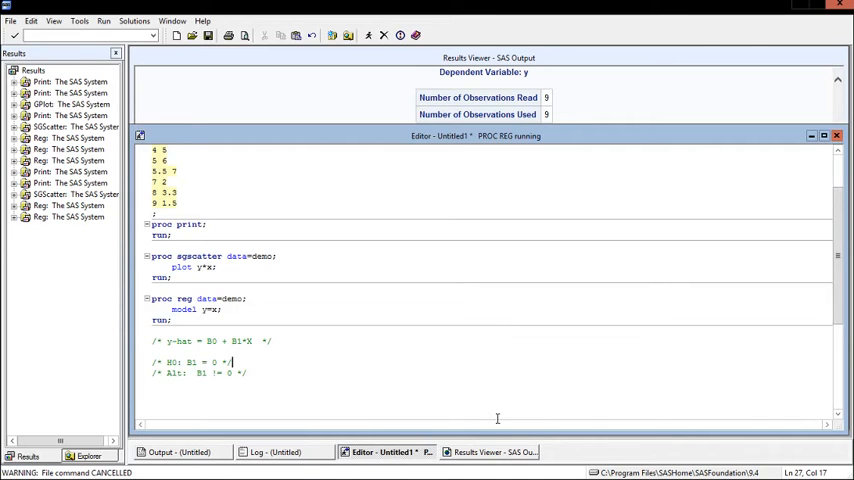
{"action": "mouse_move", "coordinate": [485, 424]}
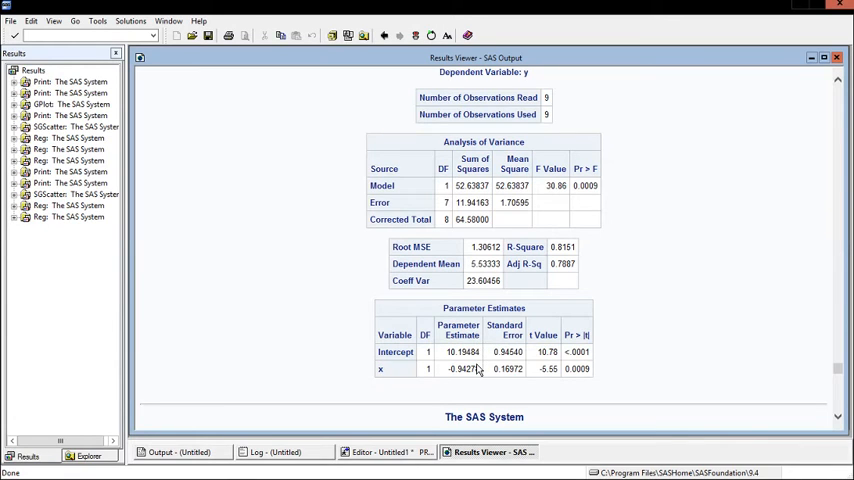
Highlight the slope estimate for x in the Parameter Estimates table
{"action": "double_click", "coordinate": [460, 369]}
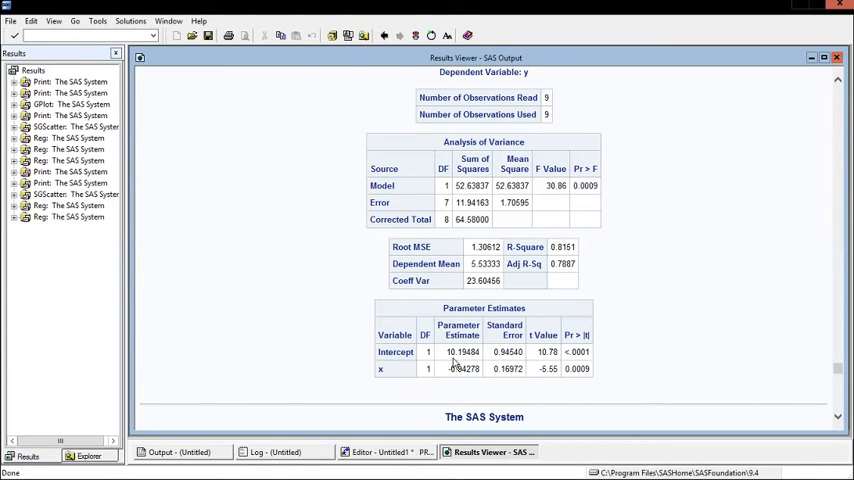
{"action": "mouse_move", "coordinate": [450, 382]}
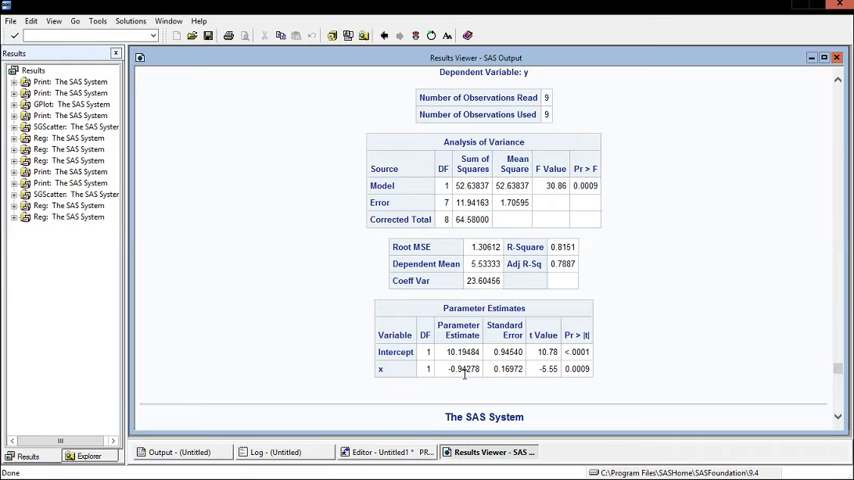
{"action": "mouse_move", "coordinate": [732, 277]}
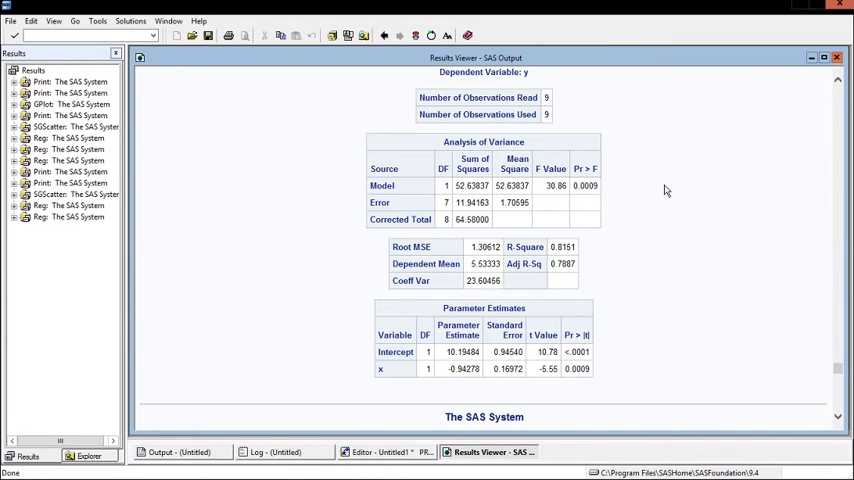
{"action": "mouse_move", "coordinate": [343, 333]}
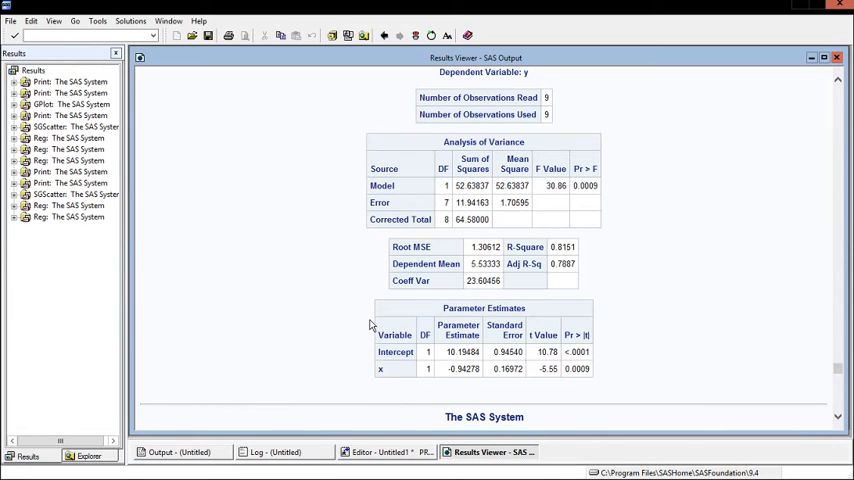
{"action": "mouse_move", "coordinate": [360, 366]}
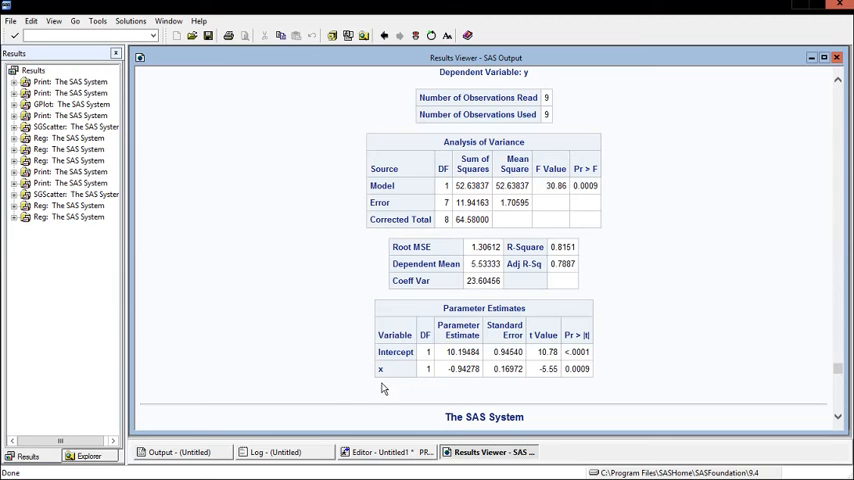
{"action": "mouse_move", "coordinate": [408, 385]}
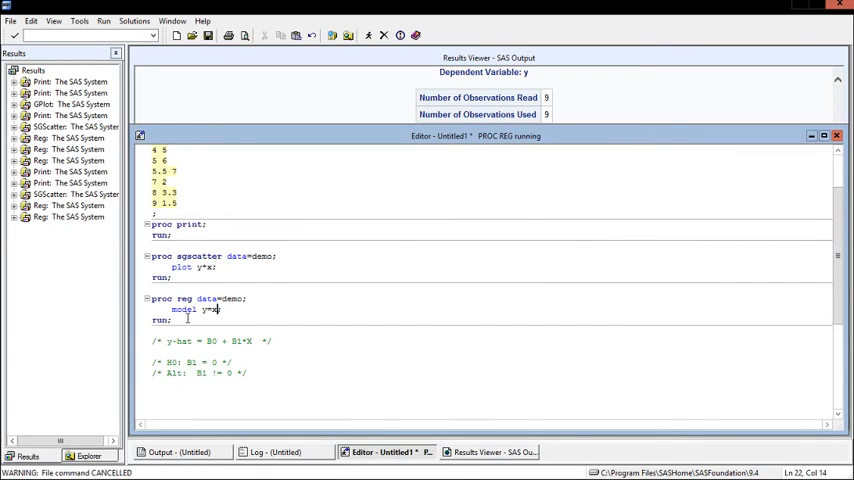
{"action": "mouse_move", "coordinate": [327, 375]}
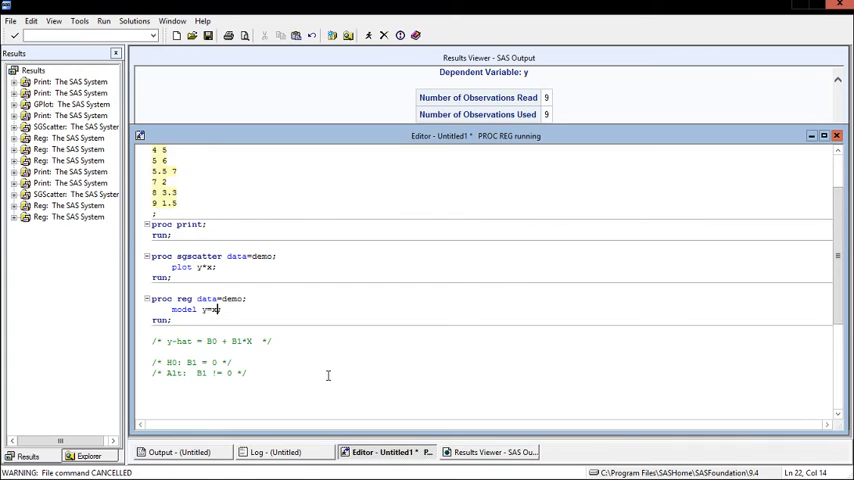
Append '/ clb' to the MODEL statement
{"action": "type", "text": "/"}
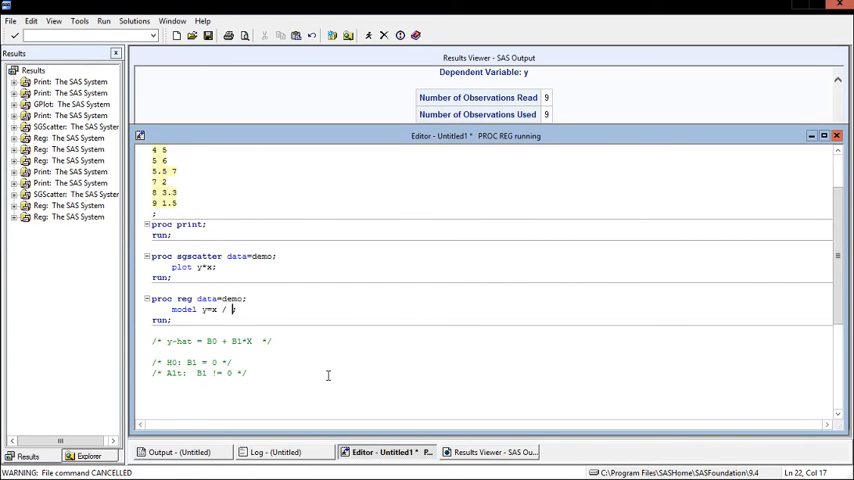
{"action": "type", "text": "clb"}
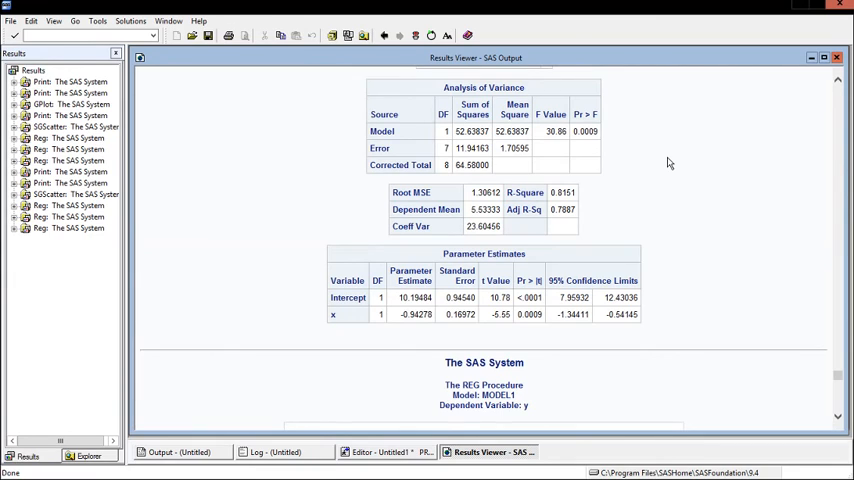
{"action": "mouse_move", "coordinate": [660, 231]}
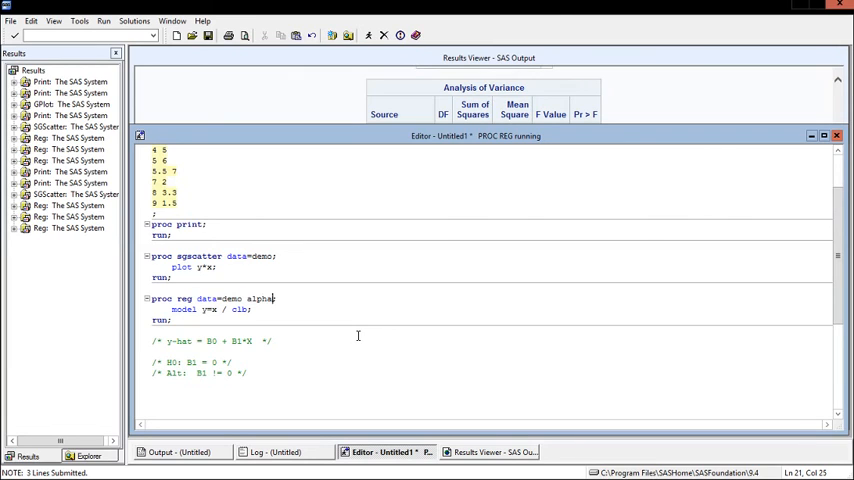
Type 'alpha=0.1' into the PROC REG statement
{"action": "type", "text": "=0."}
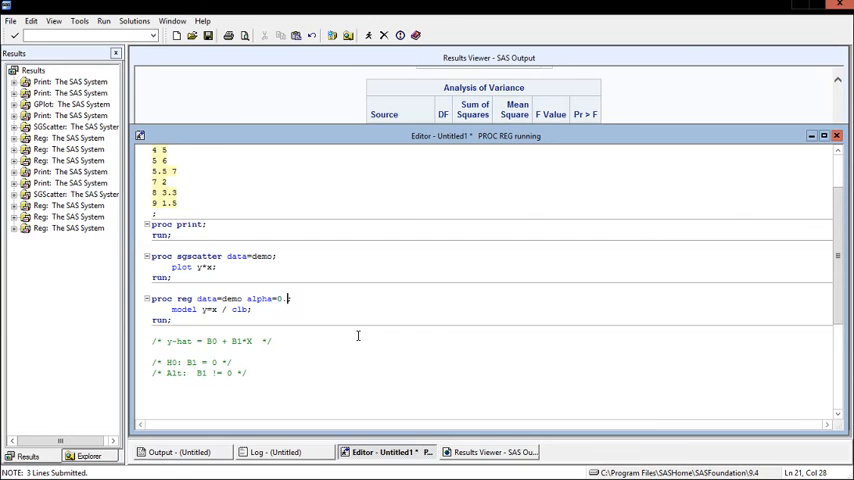
{"action": "type", "text": "1"}
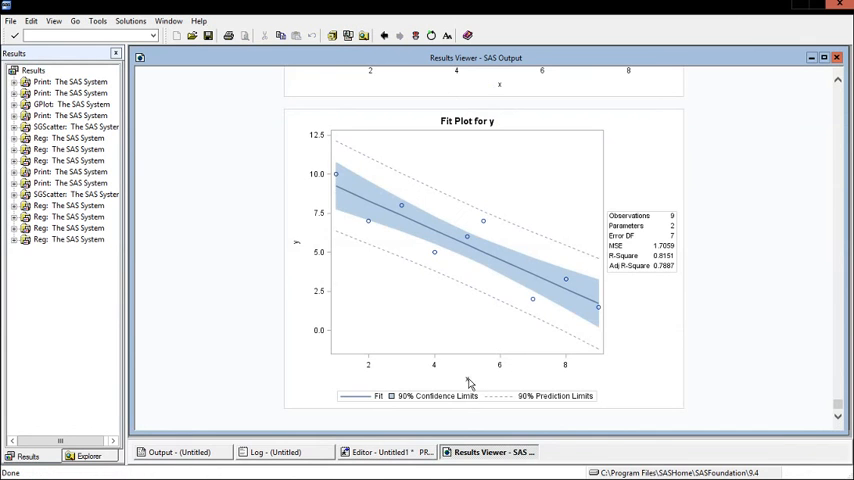
Scroll the rerun output down to the 90% confidence limits in Parameter Estimates
{"action": "scroll", "scroll_direction": "down", "scroll_amount": 3}
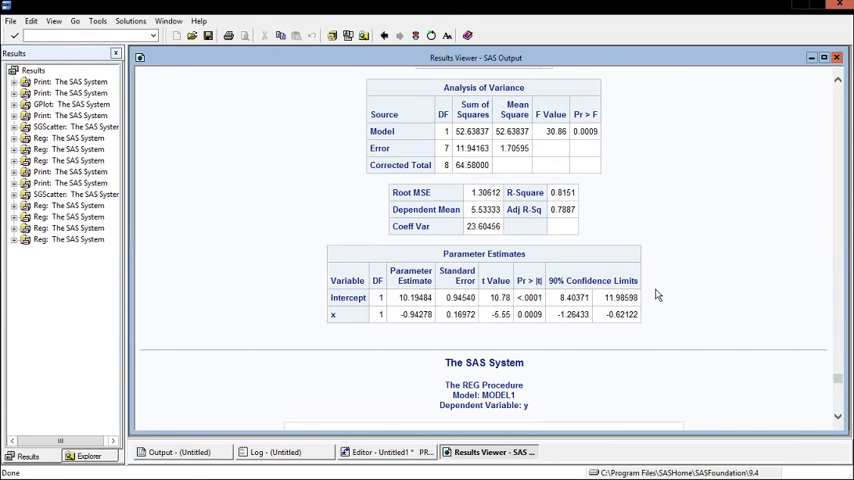
{"action": "mouse_move", "coordinate": [780, 262]}
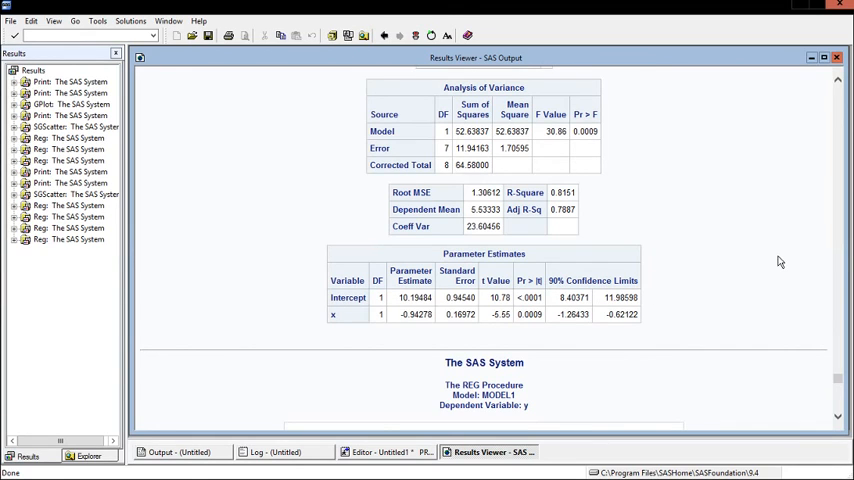